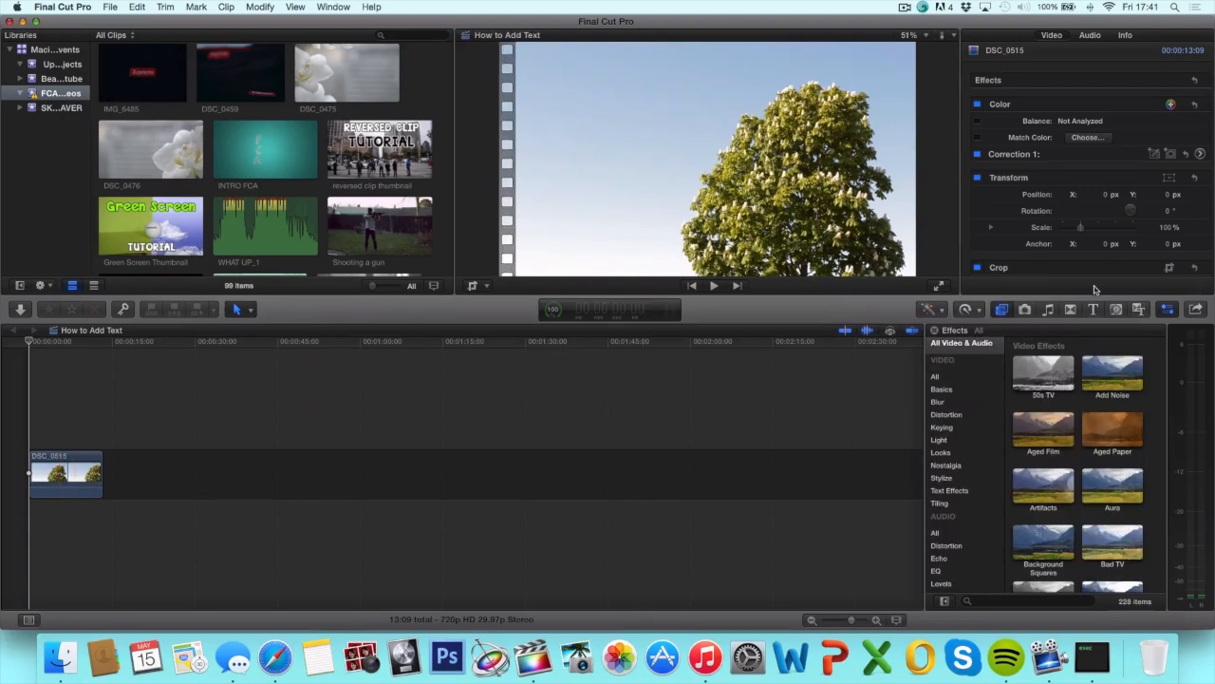
Browse the Titles collection, preview Basic Lower Third, and select the Custom title
click(1093, 309)
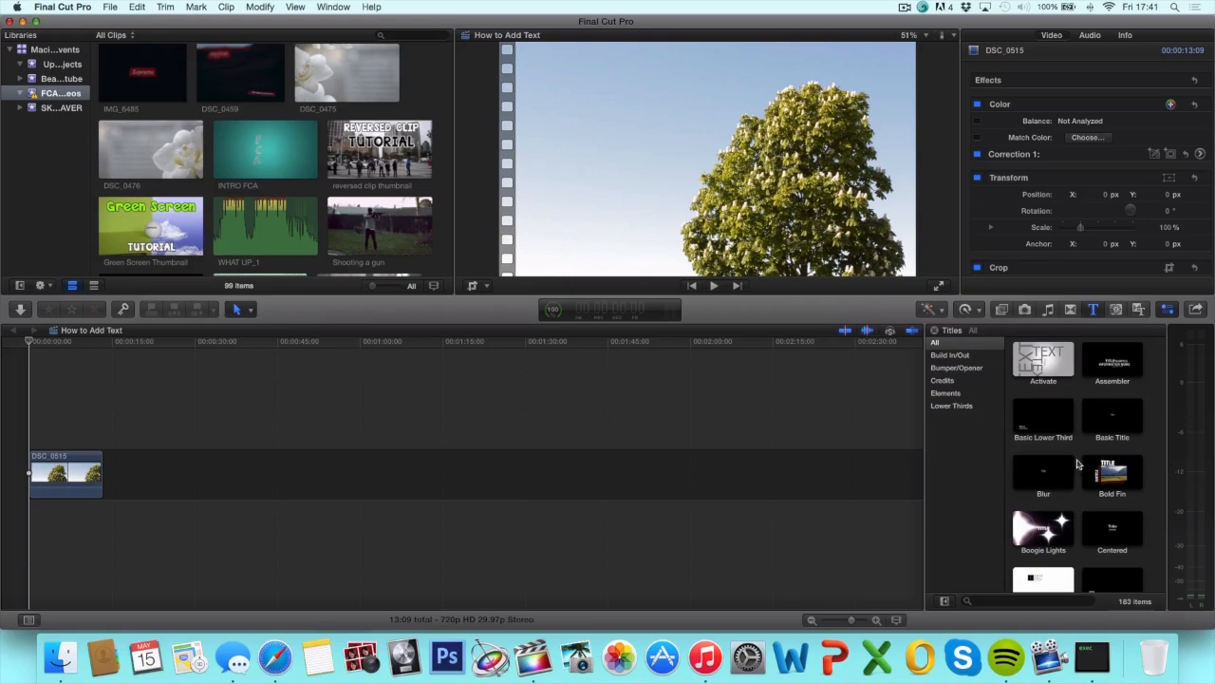
click(1043, 418)
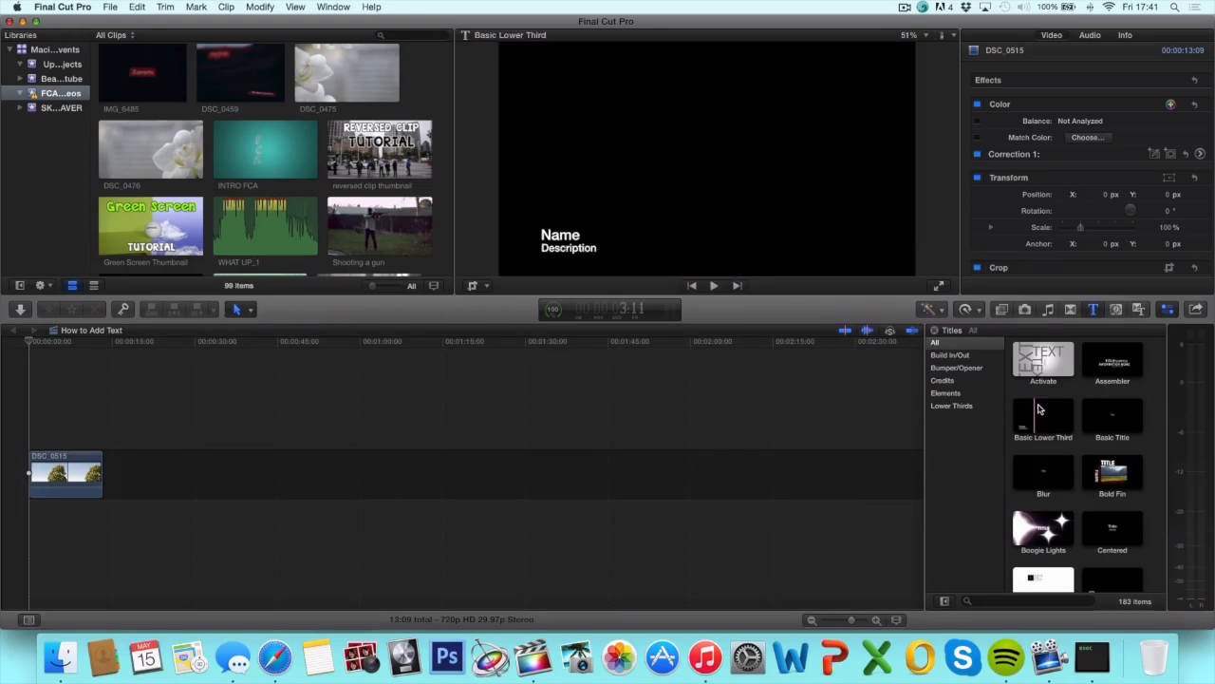
click(1042, 359)
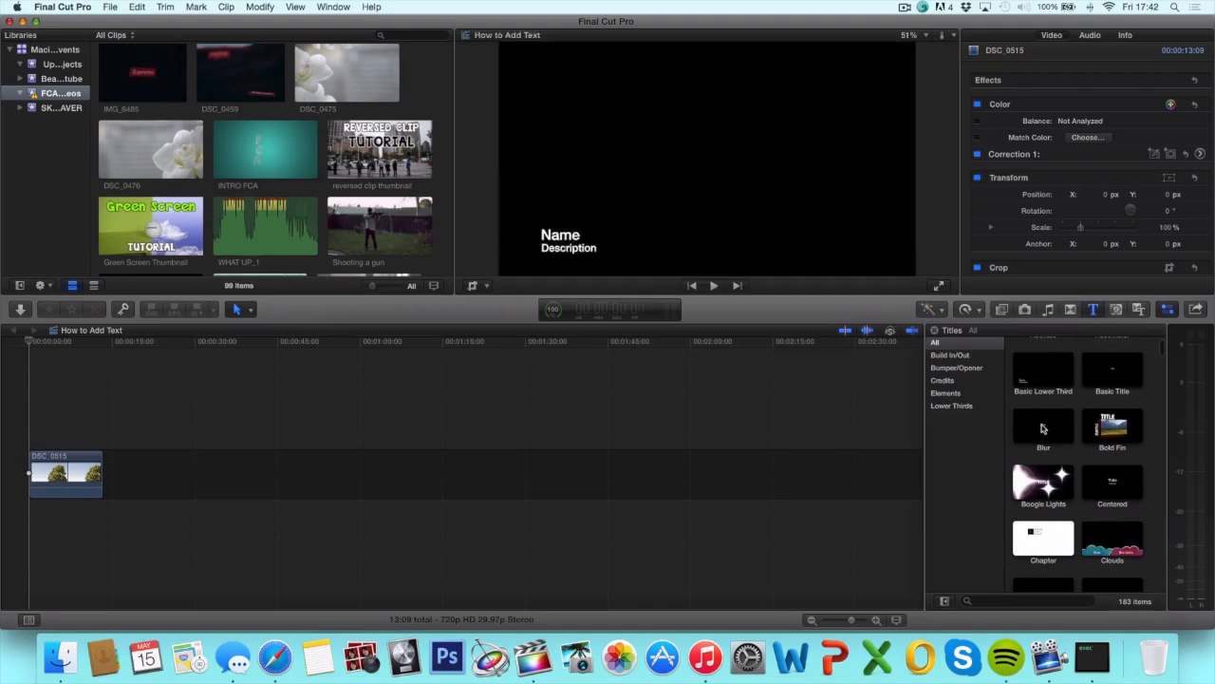
scroll(down, 3)
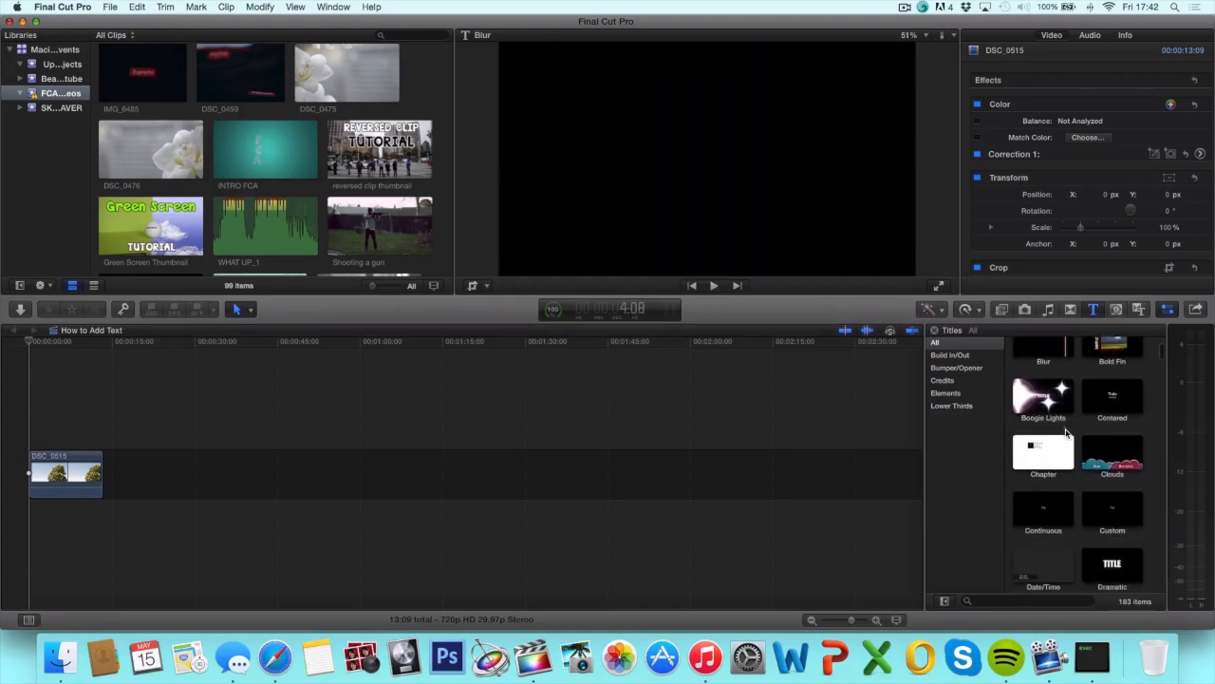
click(1112, 498)
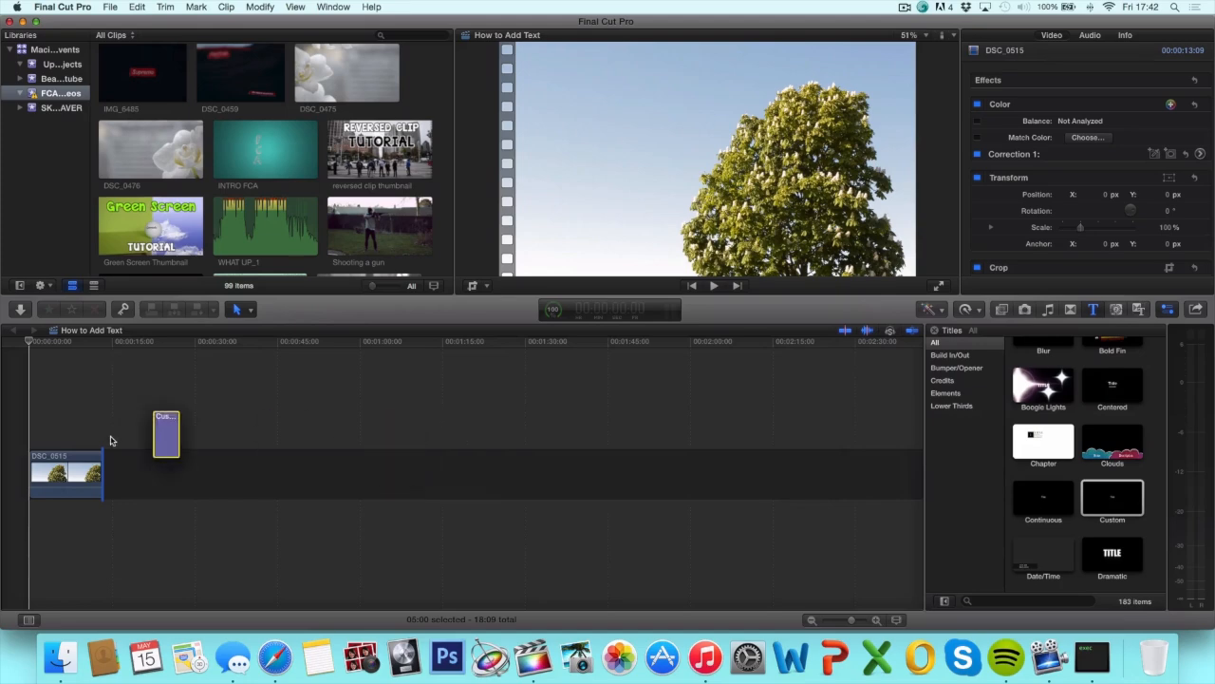
Place the Custom title above the tree clip and move its text to the upper left
drag(166, 434, 41, 435)
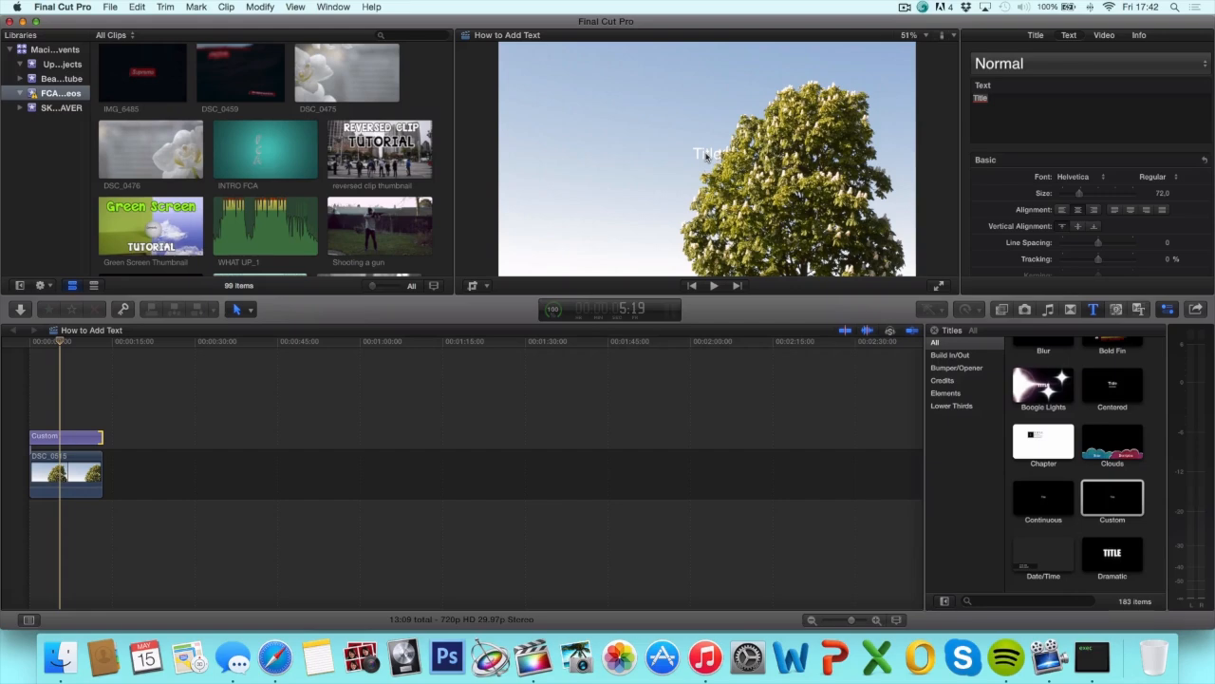
click(65, 436)
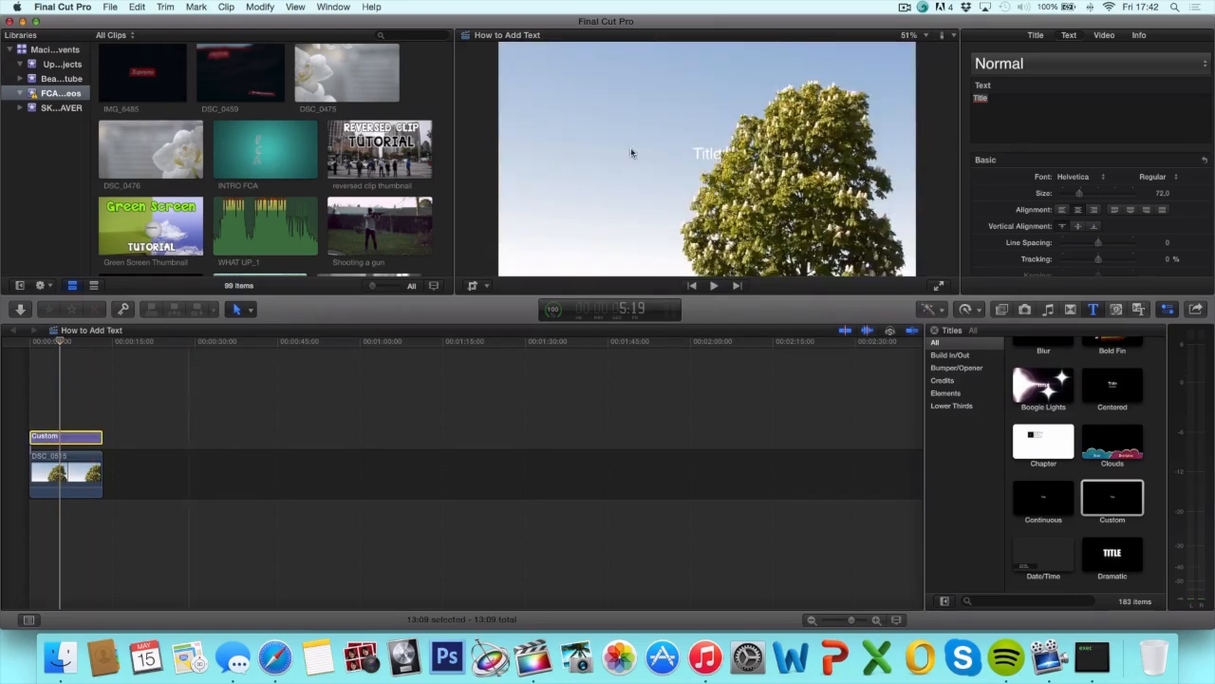
drag(708, 153, 552, 88)
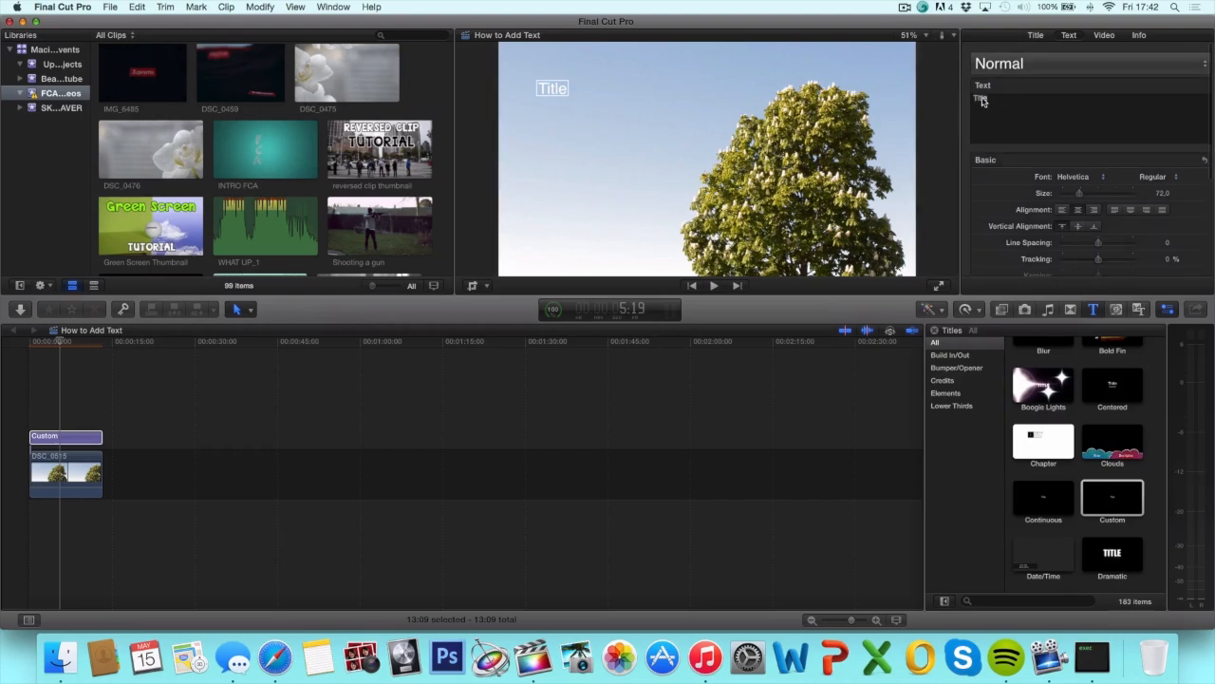
mouse_move(976, 100)
text(A Nice Da)
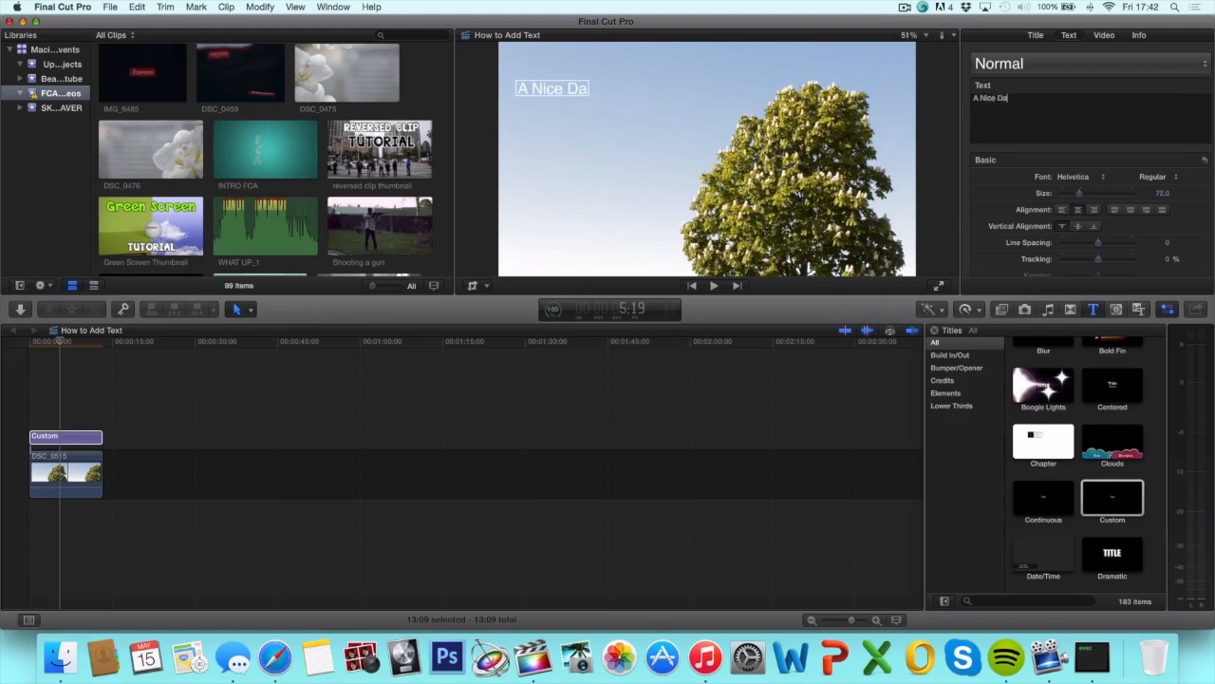
Make the title read 'A Nice Day' on two lines at size 192
text(y)
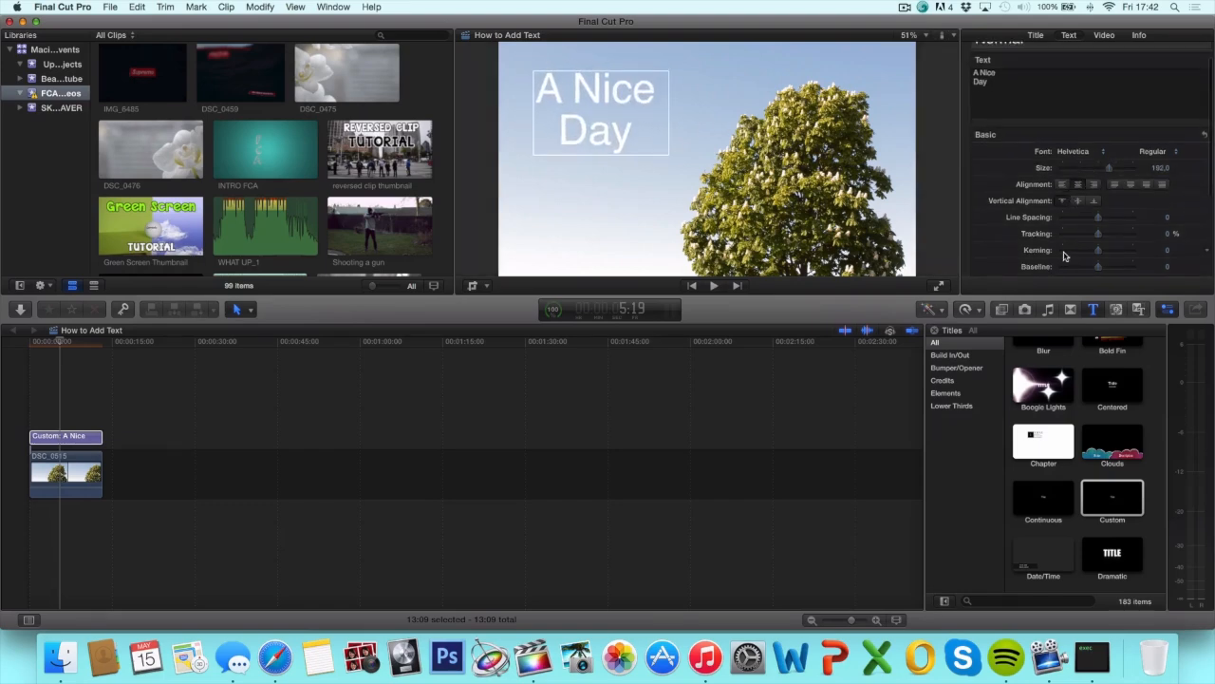
scroll(down, 3)
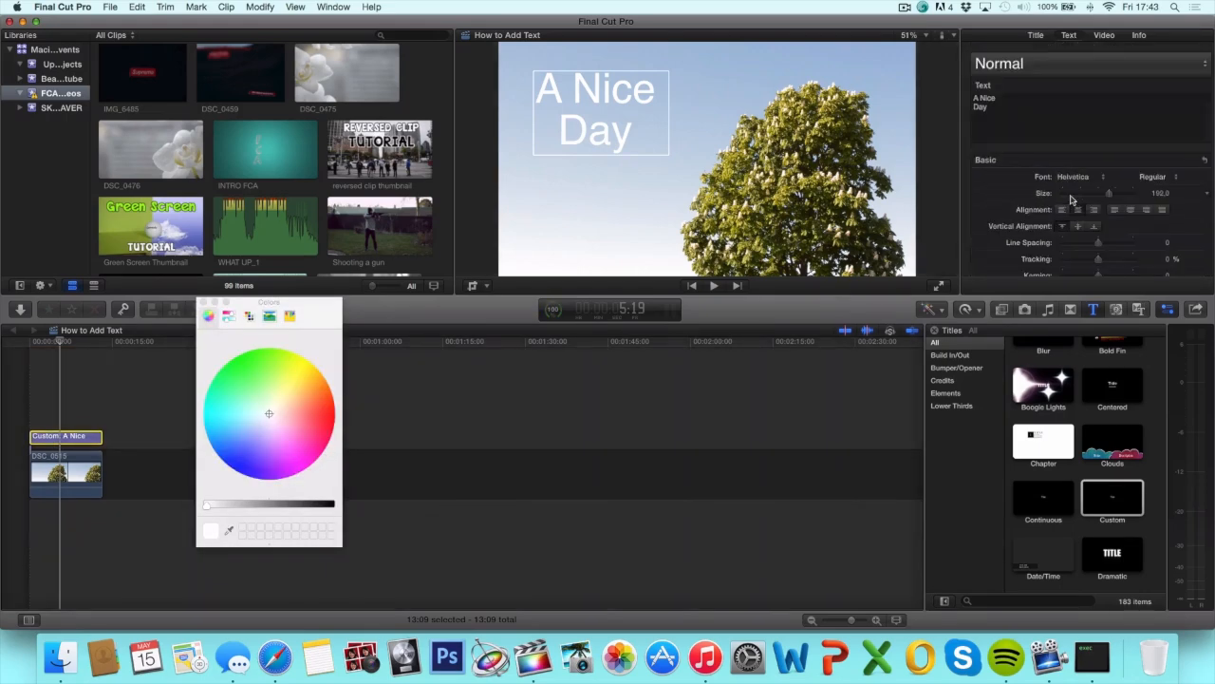
Give the title face a light green colour, 61% opacity and 3.22 blur
scroll(down, 3)
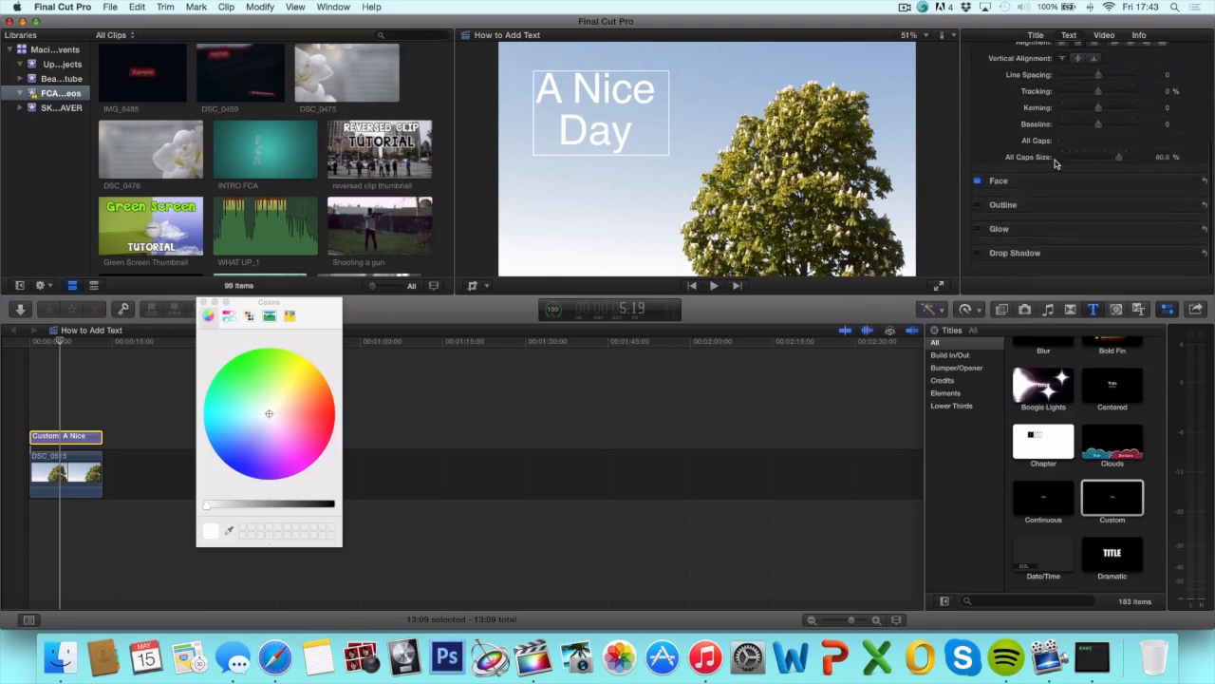
click(999, 180)
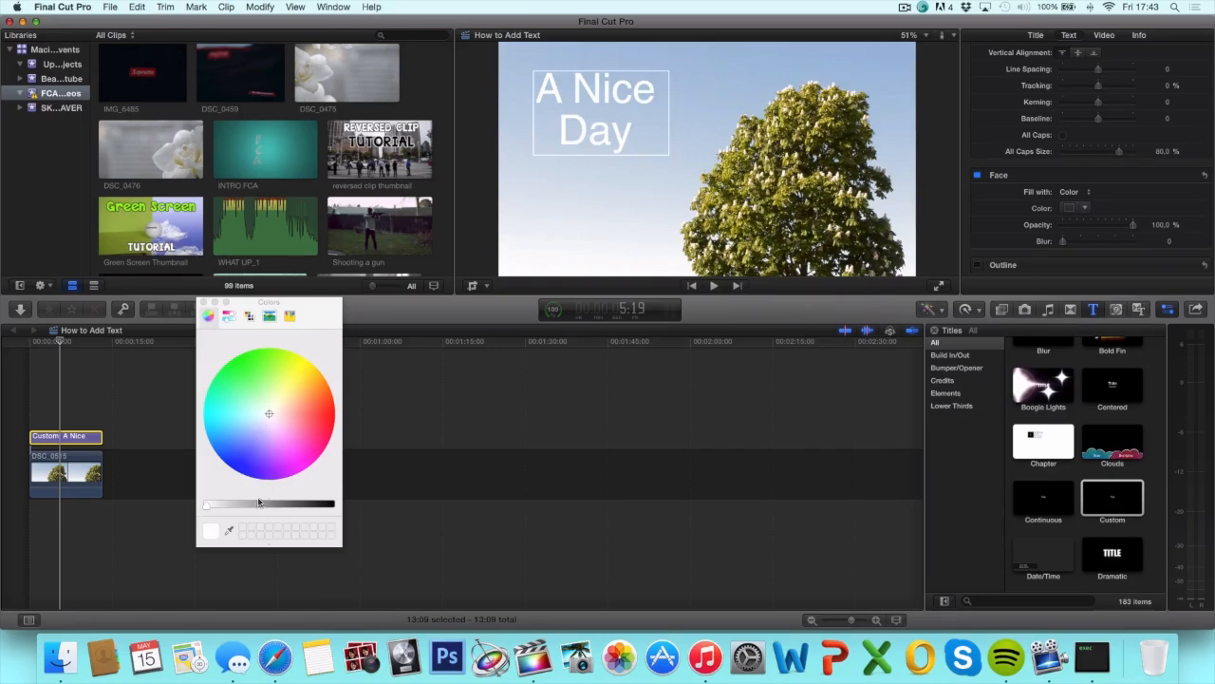
click(247, 389)
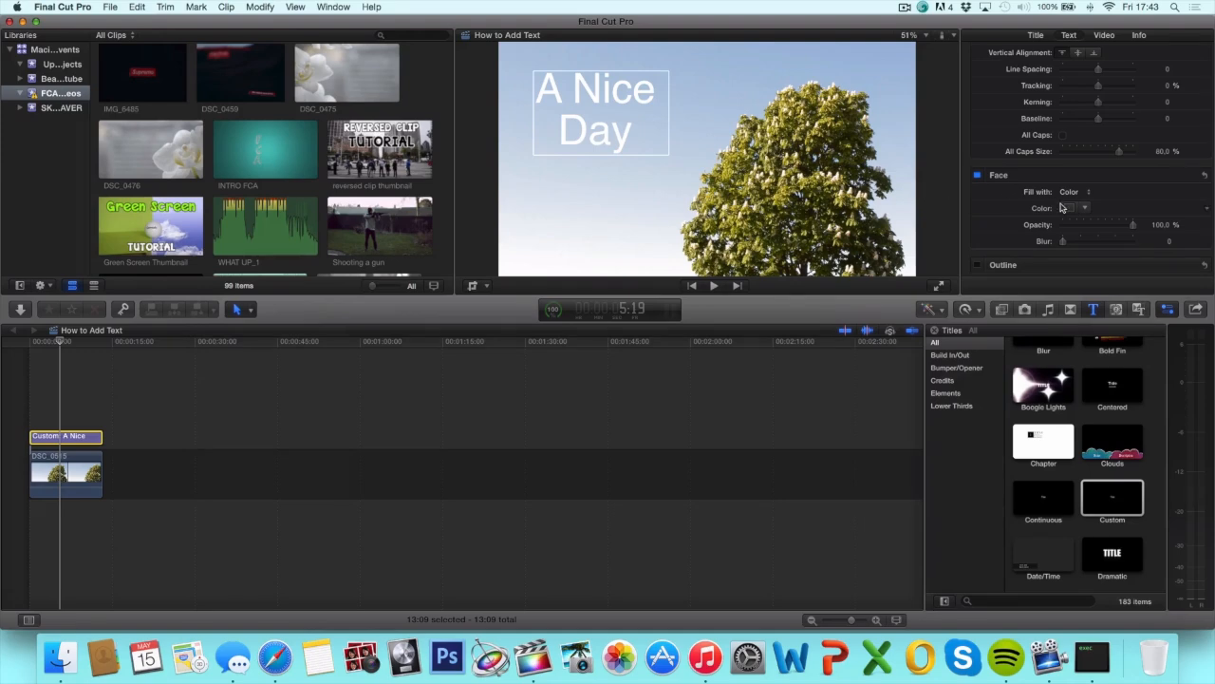
click(1085, 208)
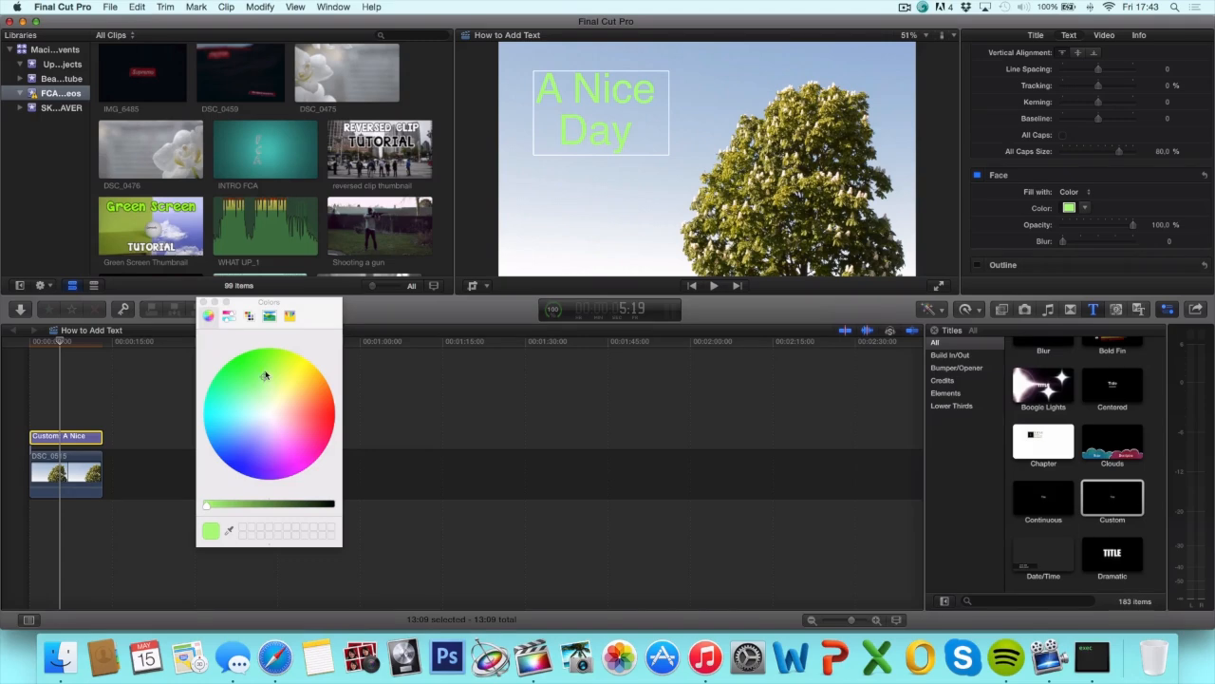
click(232, 399)
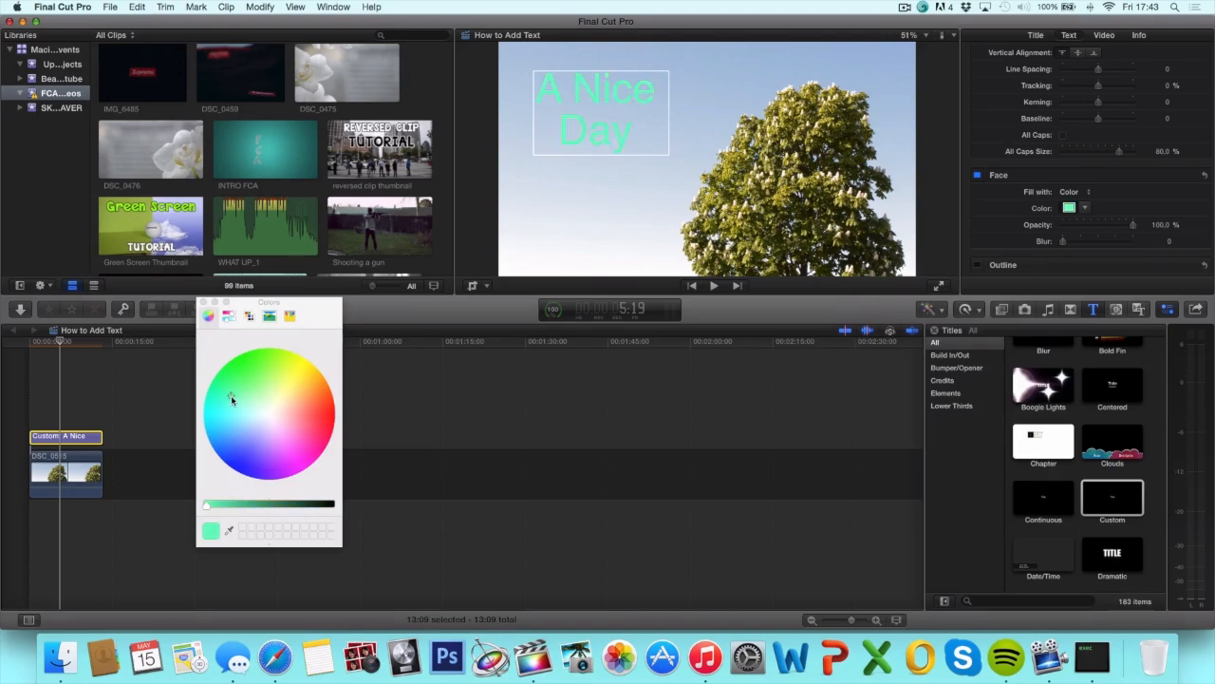
click(841, 176)
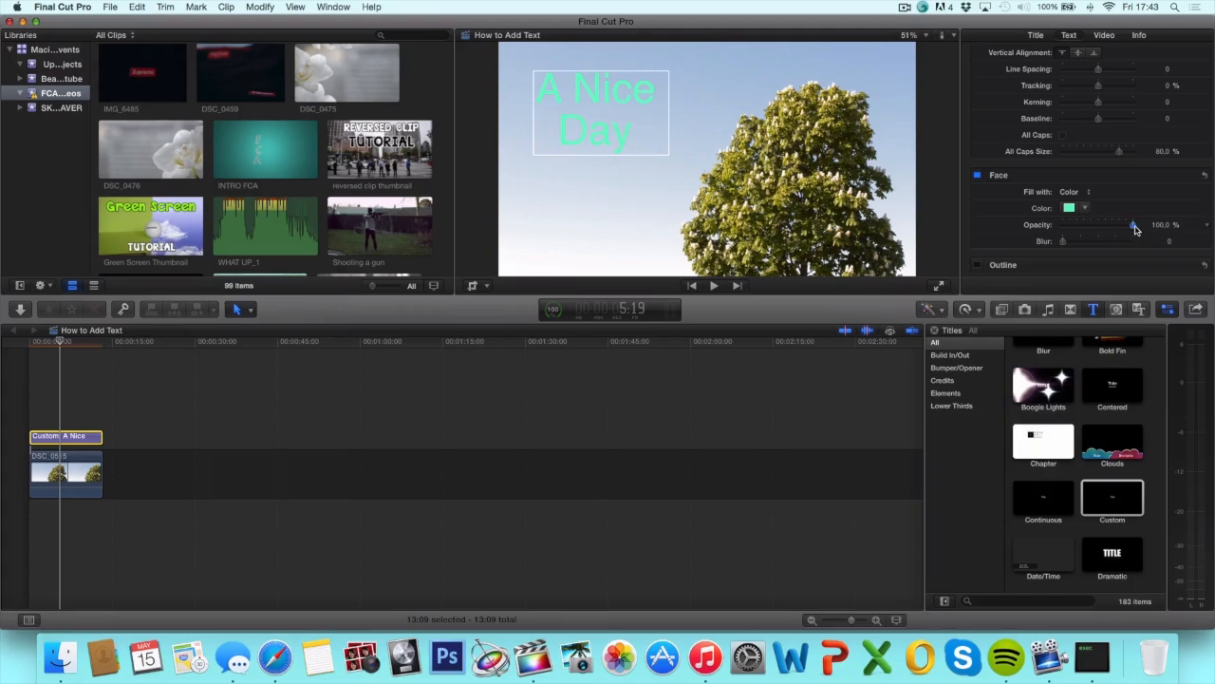
drag(1149, 225, 1107, 225)
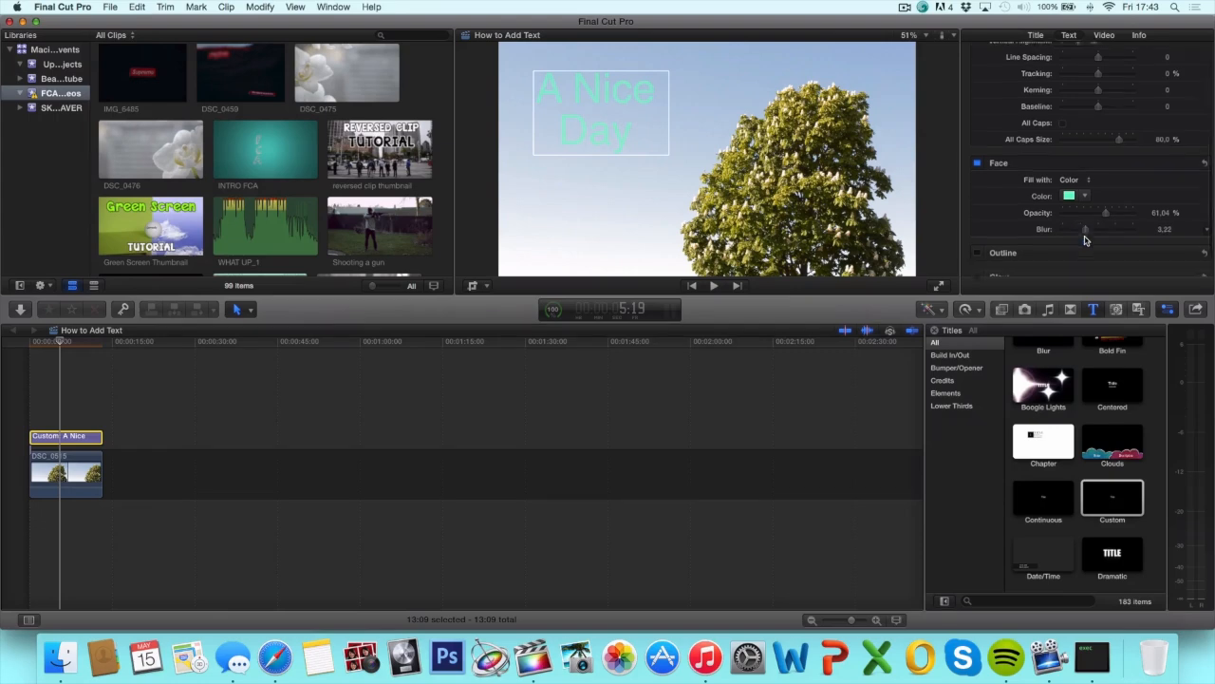
scroll(down, 3)
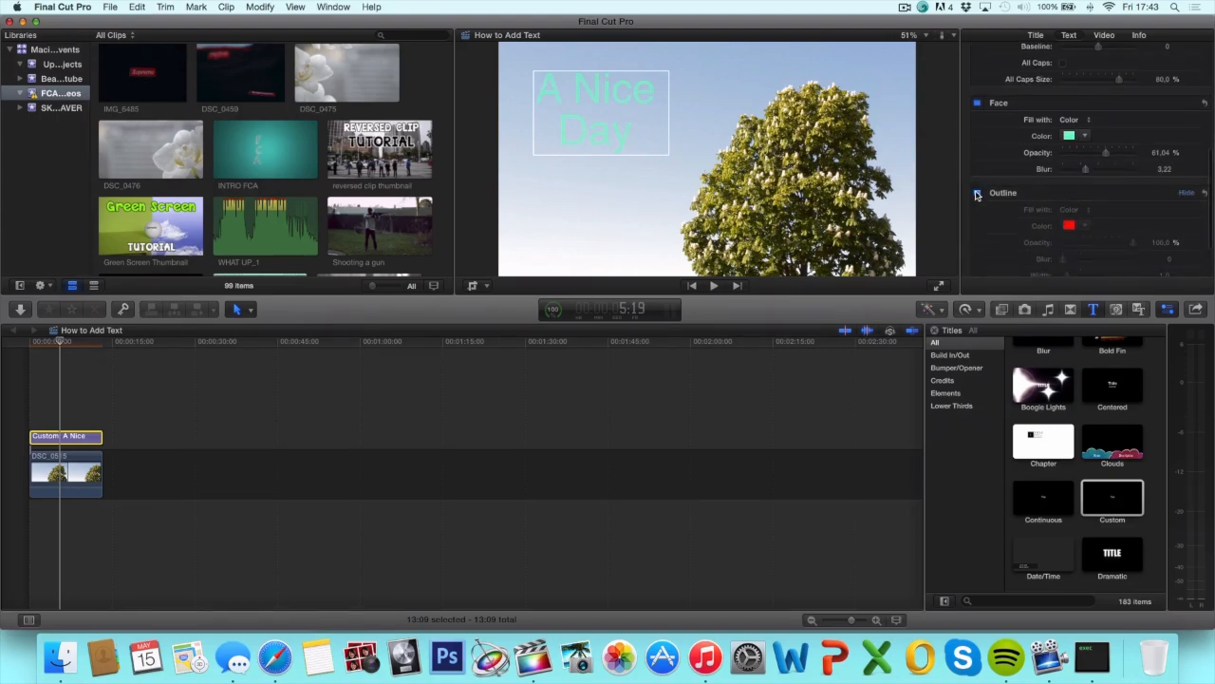
Turn on a green outline with blur 3.82 and width 2.0, and reveal Glow settings
click(978, 192)
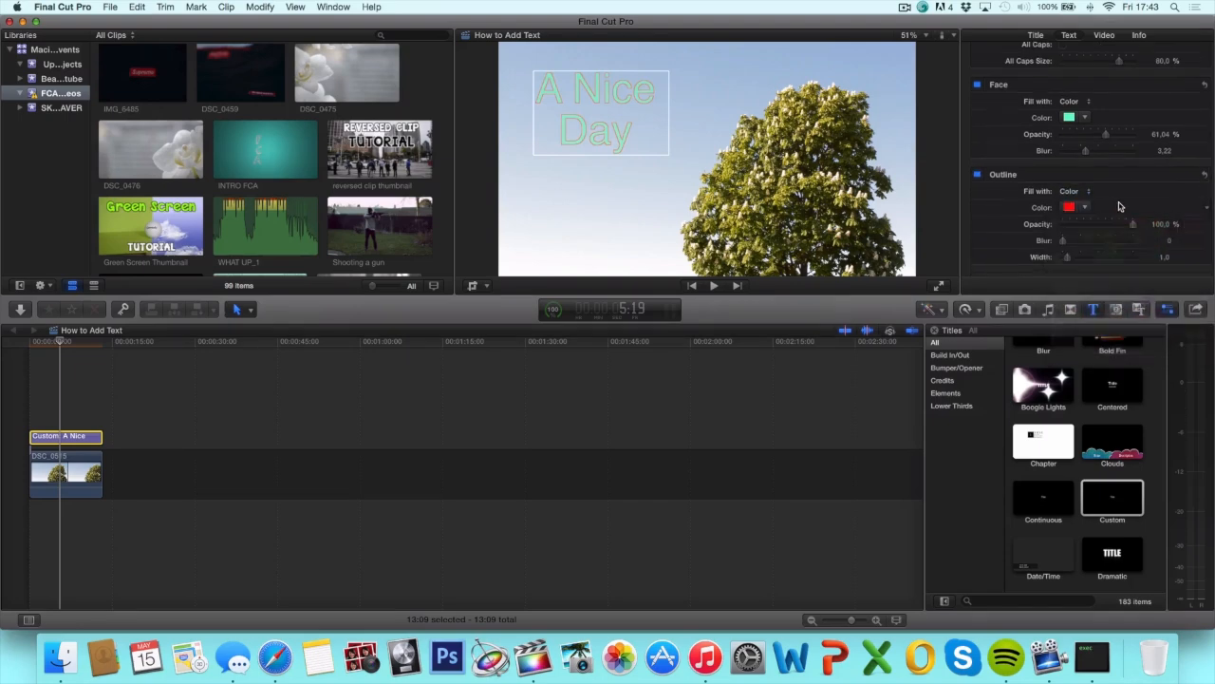
scroll(down, 3)
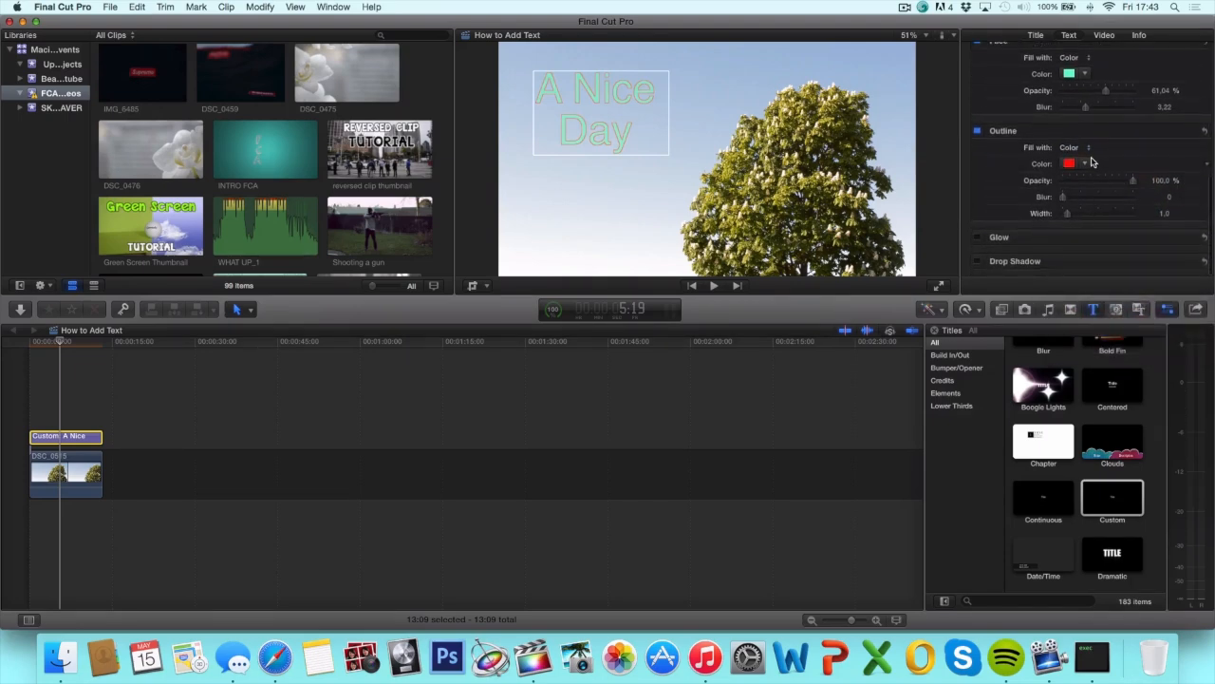
click(1070, 163)
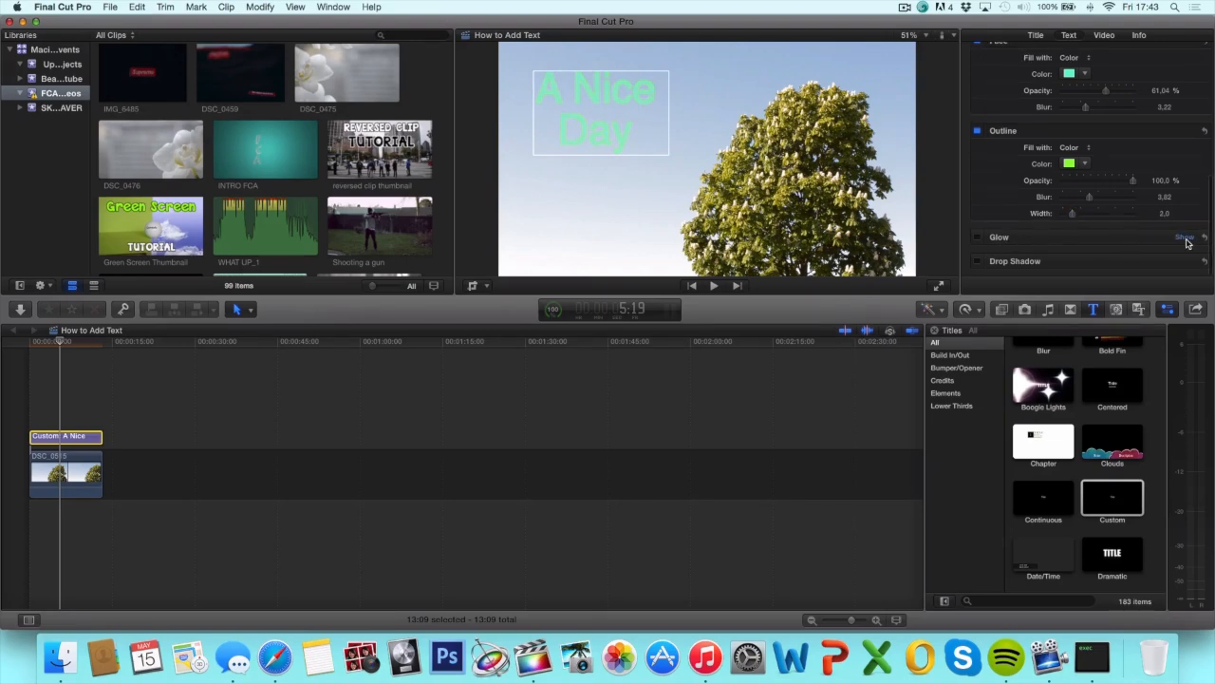
click(1185, 236)
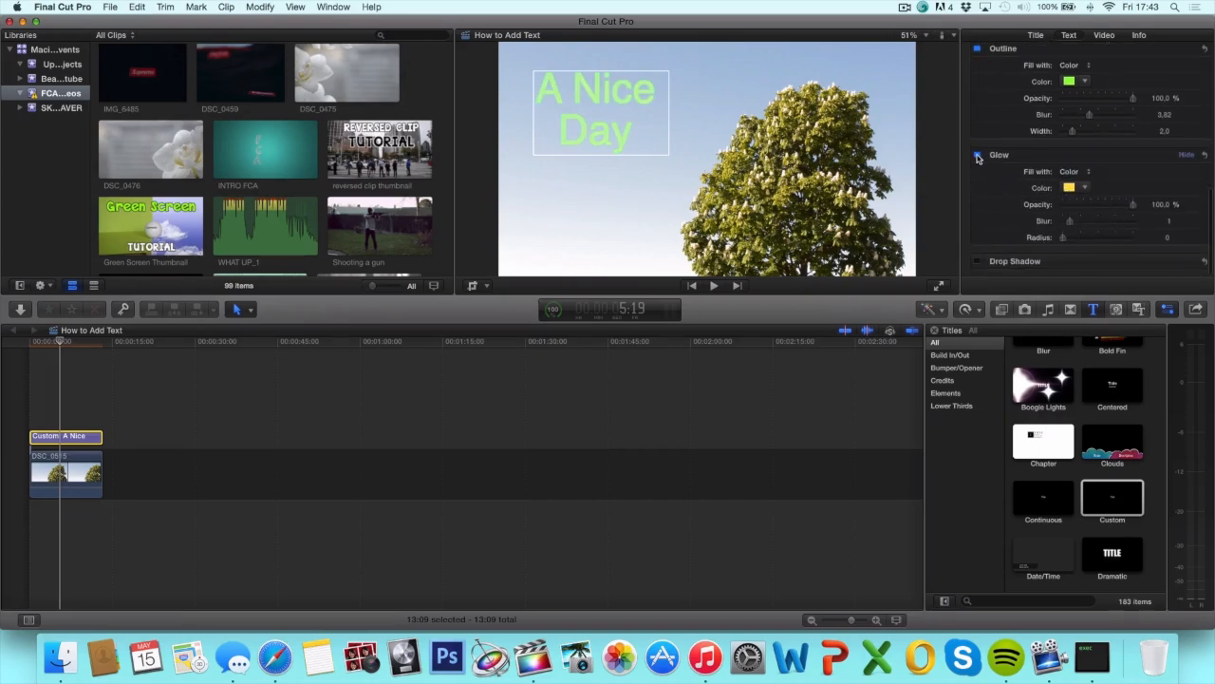
Switch the glow off, adjust the drop shadow, and return to the title's Text field
click(978, 157)
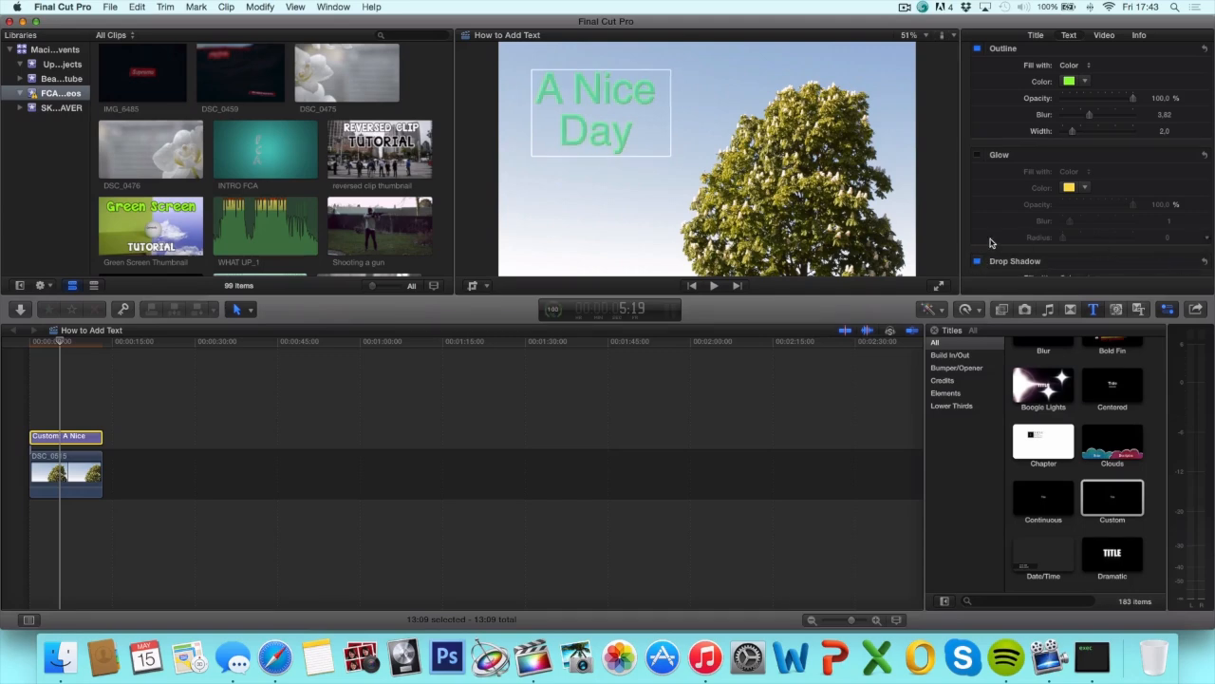
scroll(down, 3)
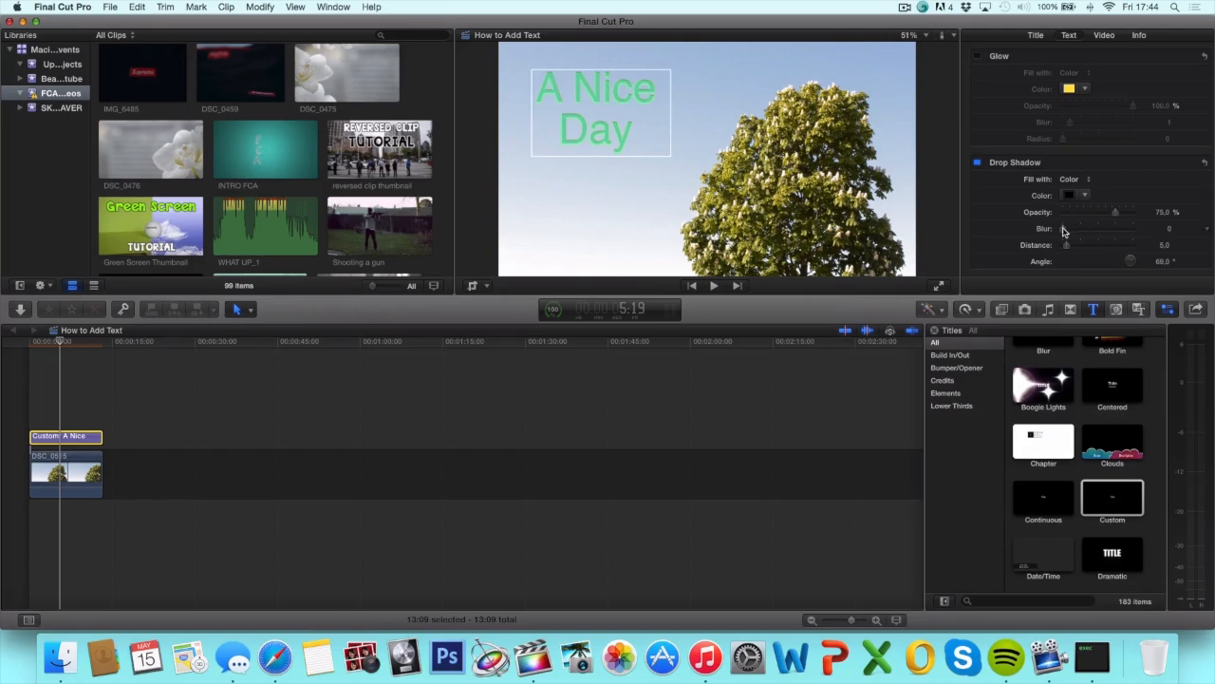
drag(1068, 245, 1130, 245)
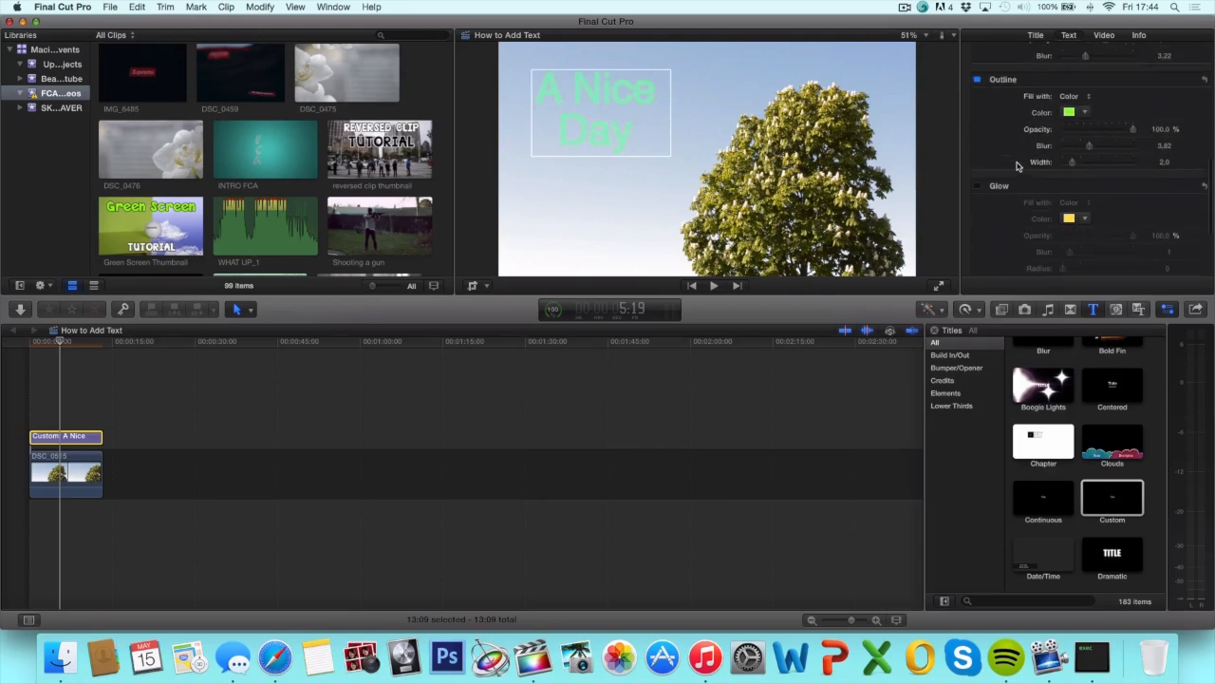
scroll(up, 3)
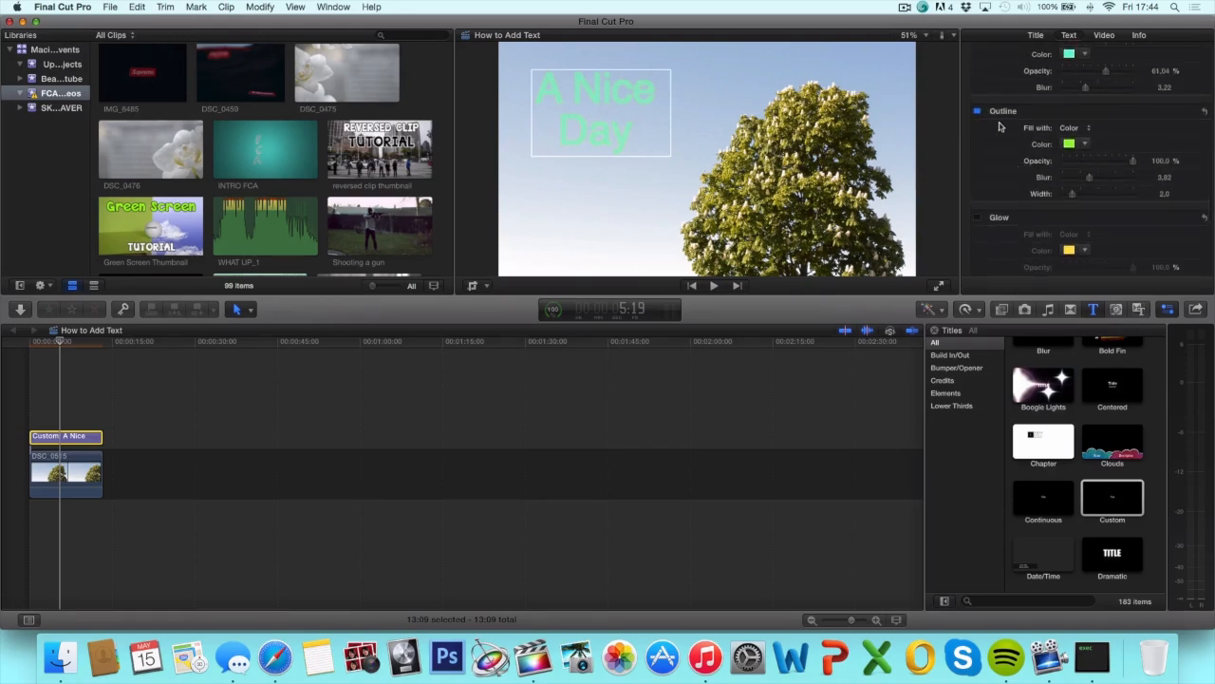
click(1069, 35)
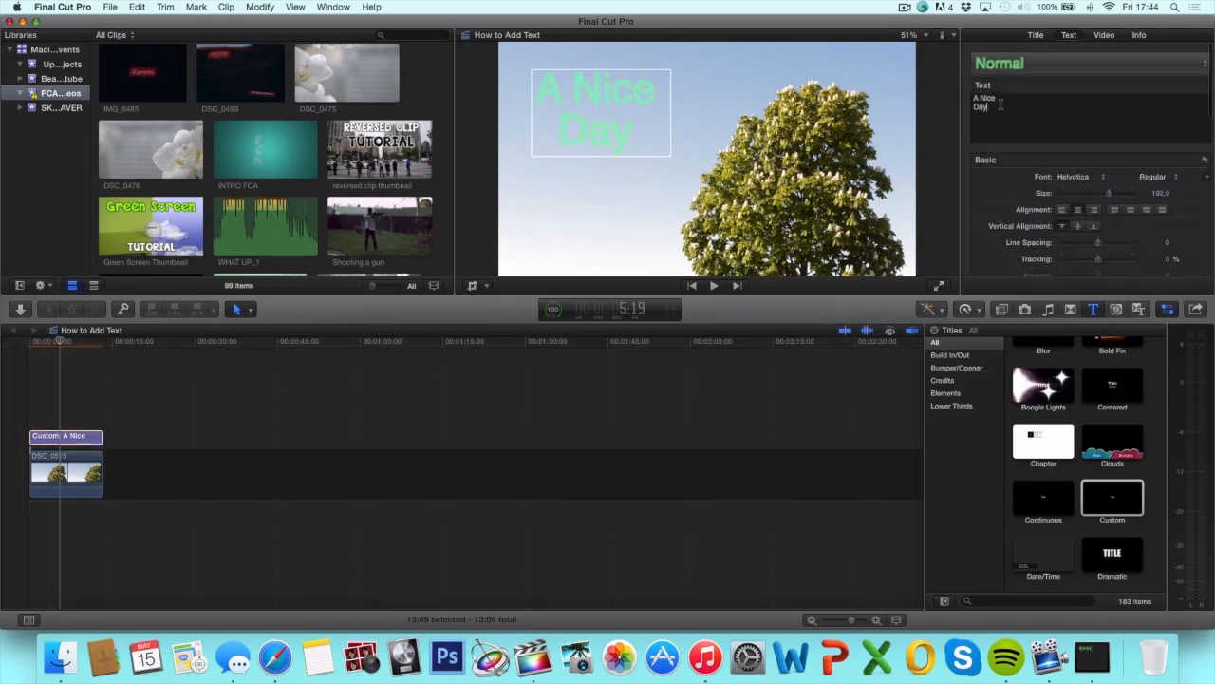